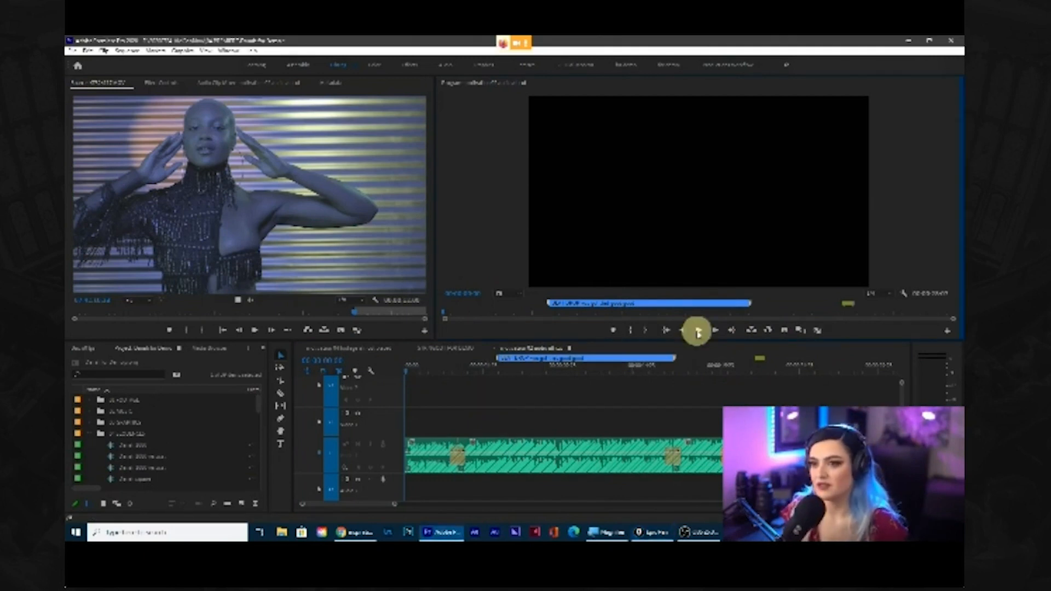
Play the sequence to hear the music beats for marker placement
click(697, 329)
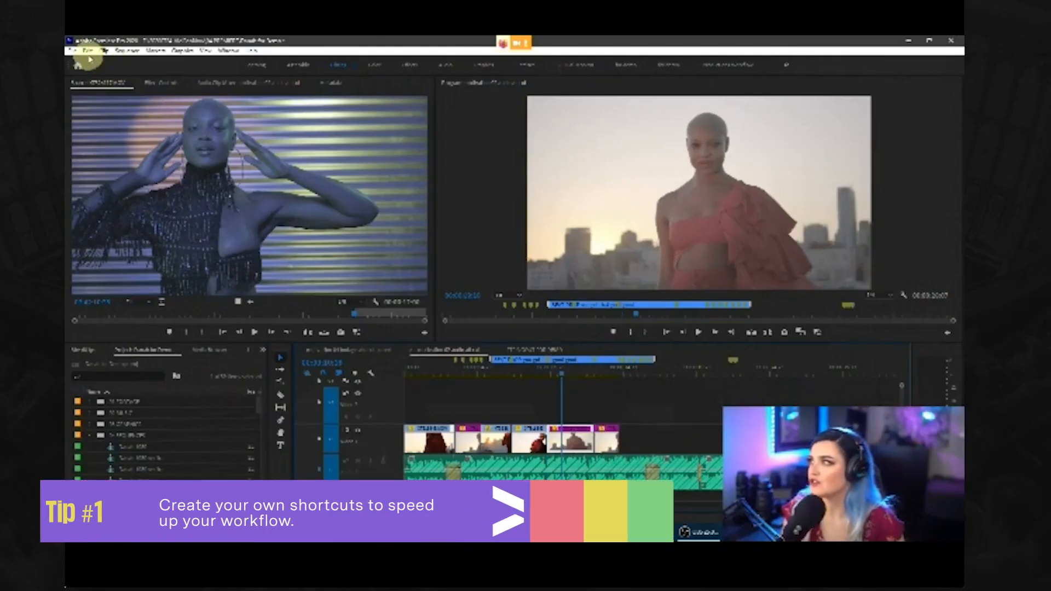
Bring up the Keyboard Shortcuts settings from the Edit menu
click(95, 50)
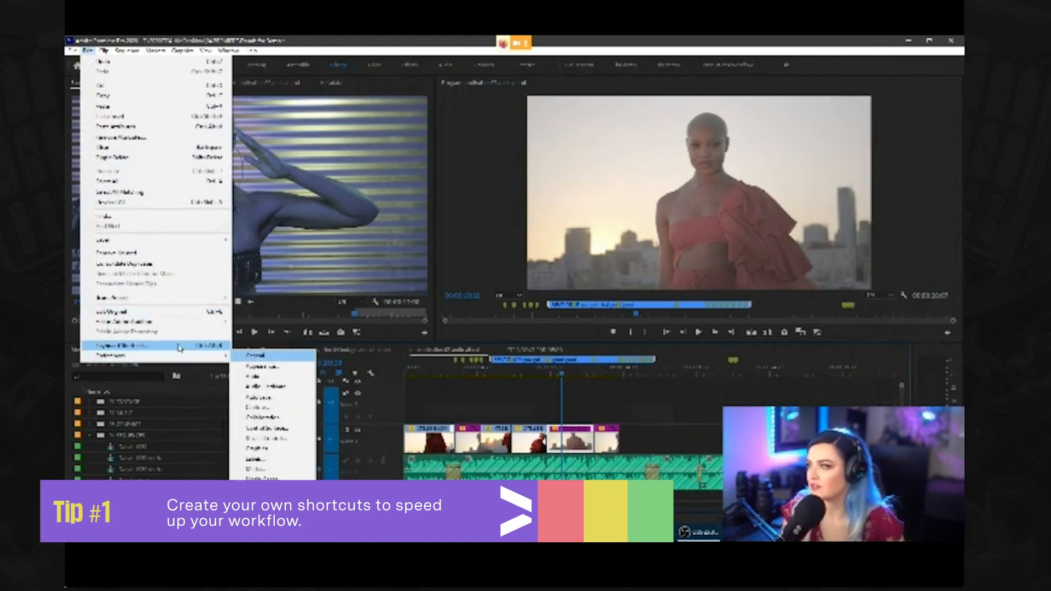
click(120, 343)
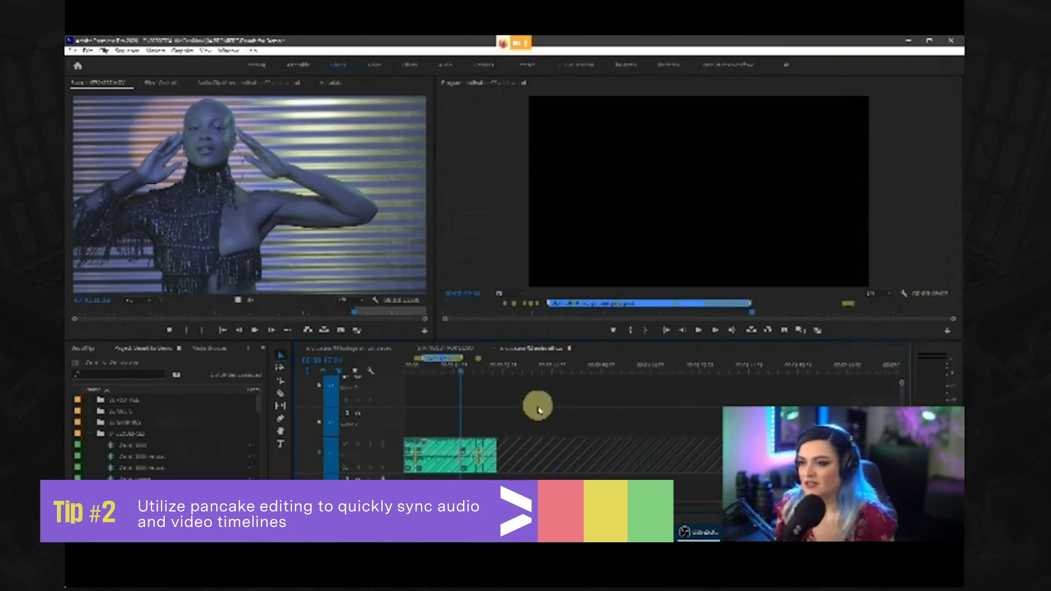
mouse_move(448, 338)
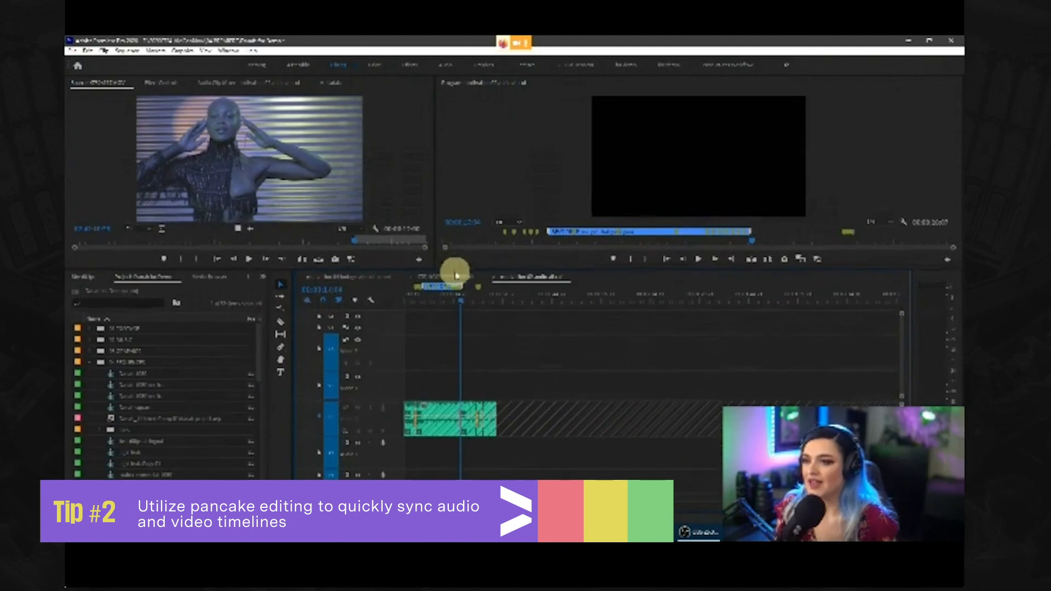
mouse_move(506, 271)
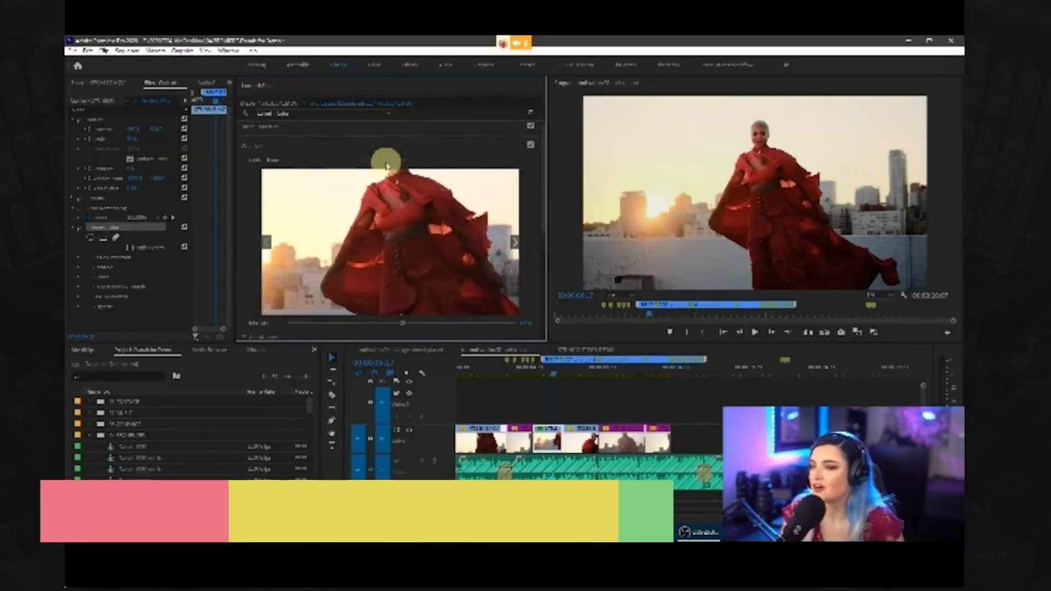
Try one Creative look preset on the red-dress sunset clip, then apply a different one
click(325, 161)
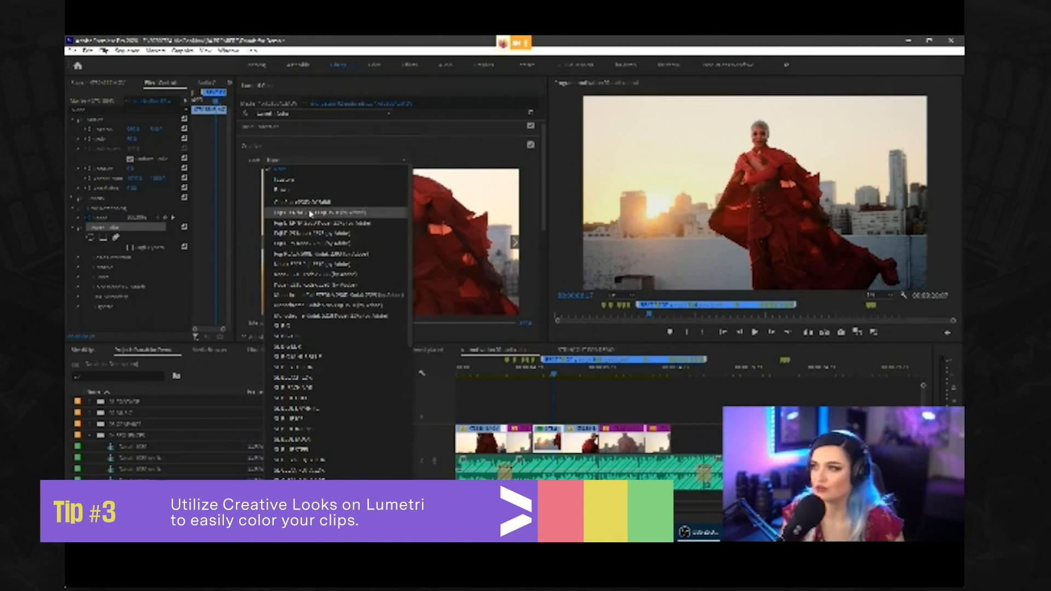
click(328, 212)
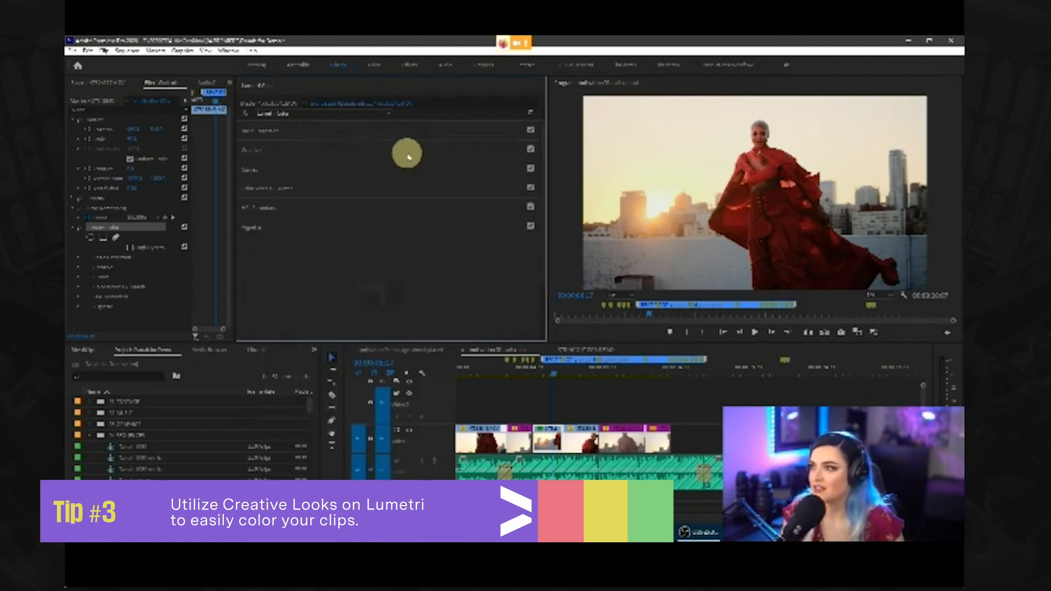
click(334, 164)
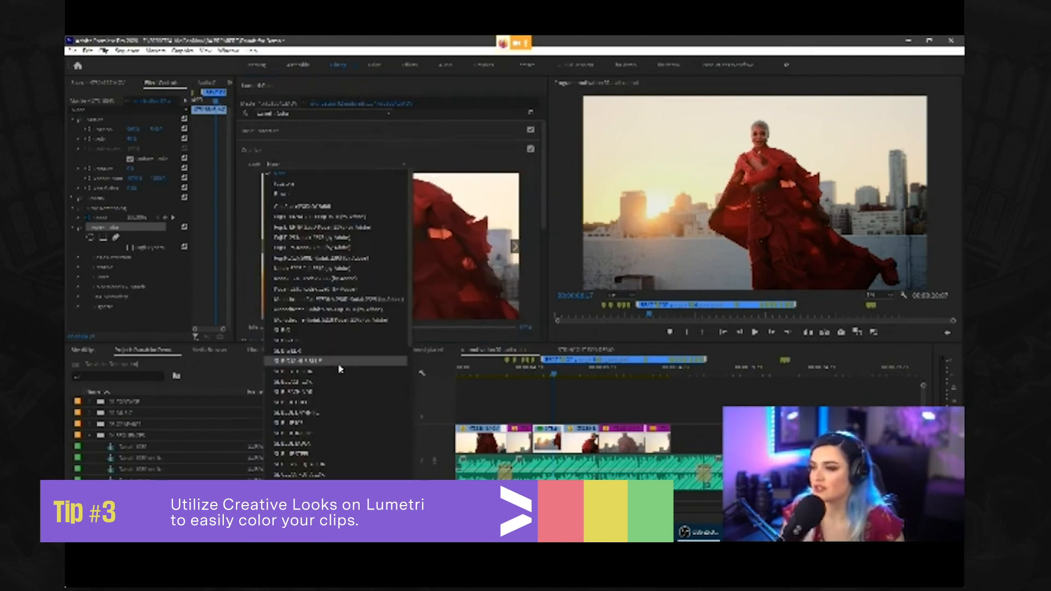
click(302, 361)
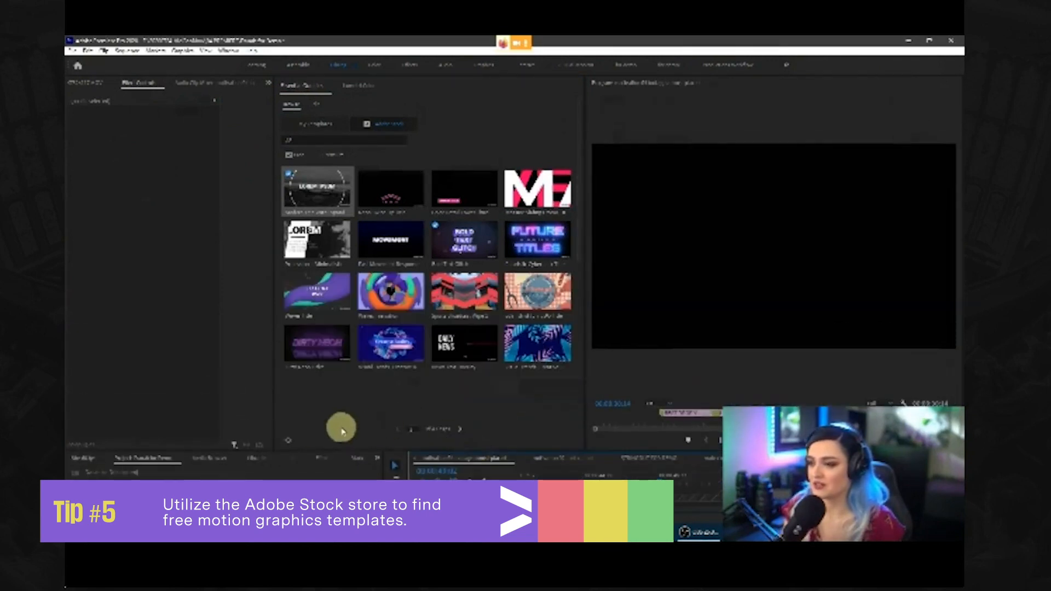
mouse_move(496, 134)
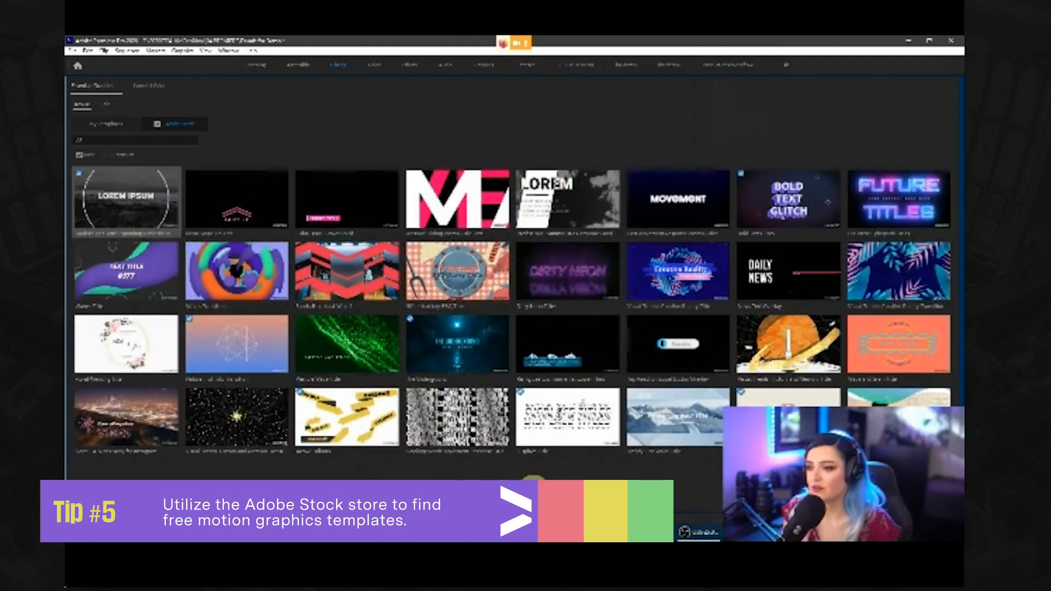
Scroll through the Adobe Stock template results in the browser
scroll(down, 3)
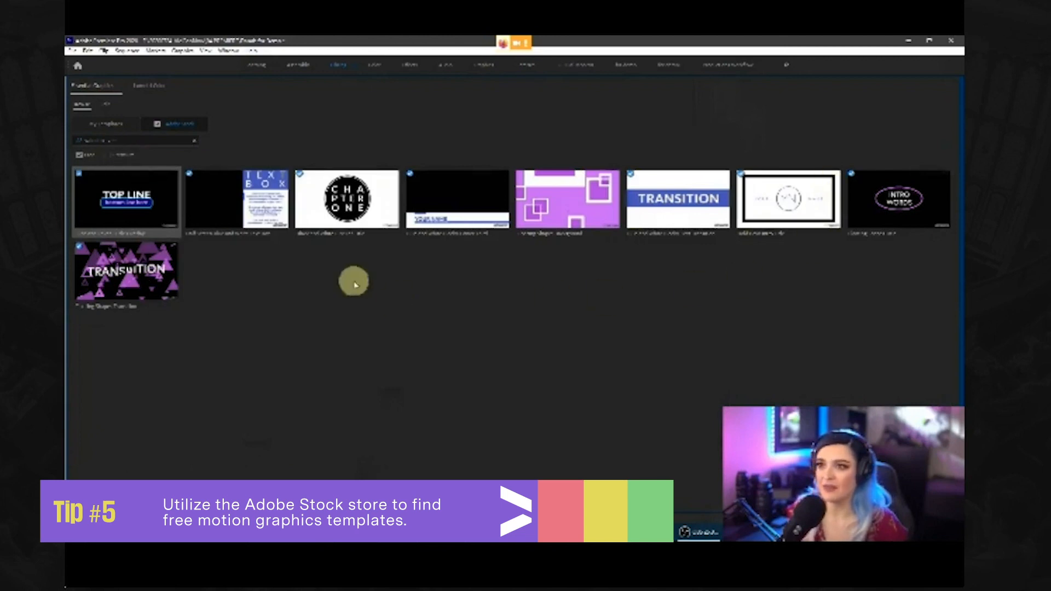
mouse_move(425, 348)
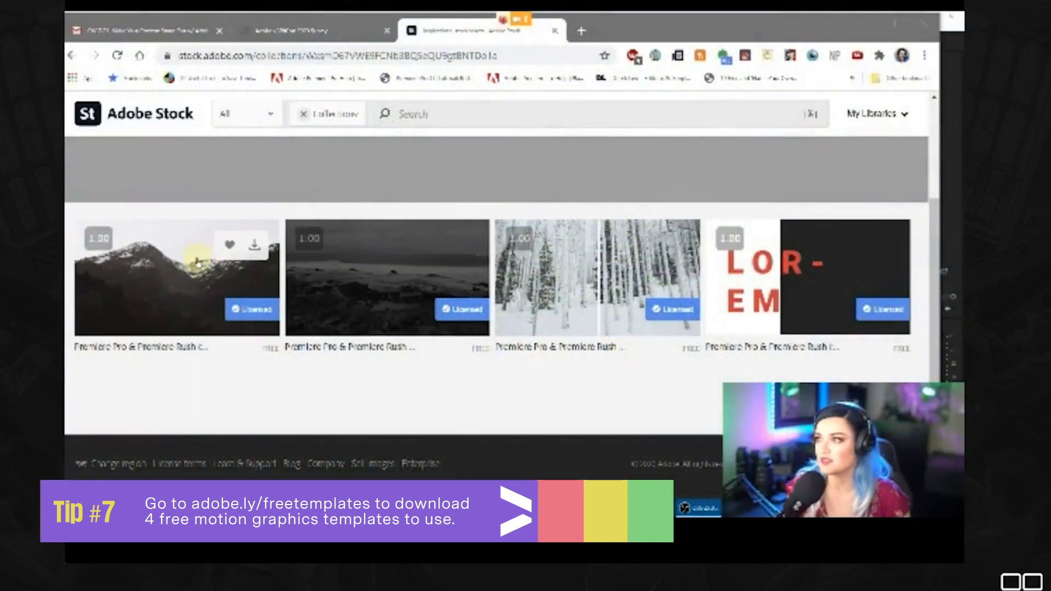
mouse_move(199, 288)
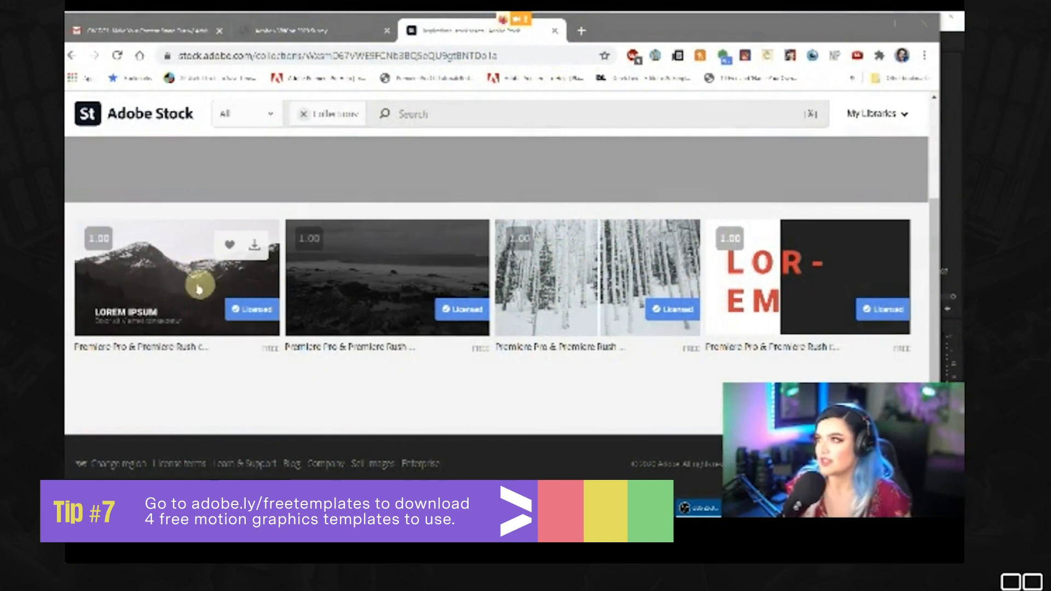
mouse_move(461, 282)
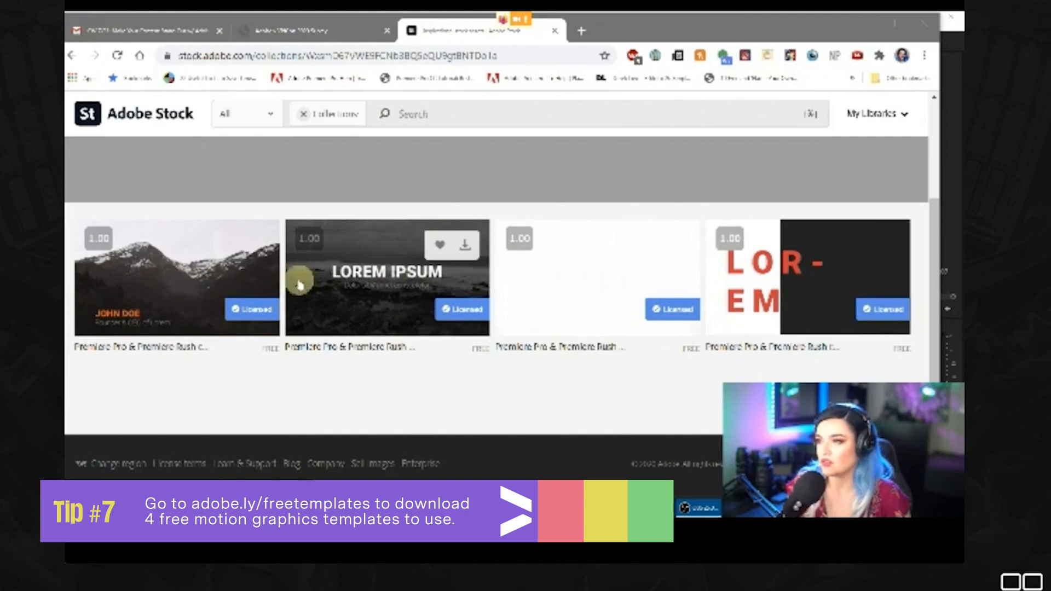
mouse_move(623, 285)
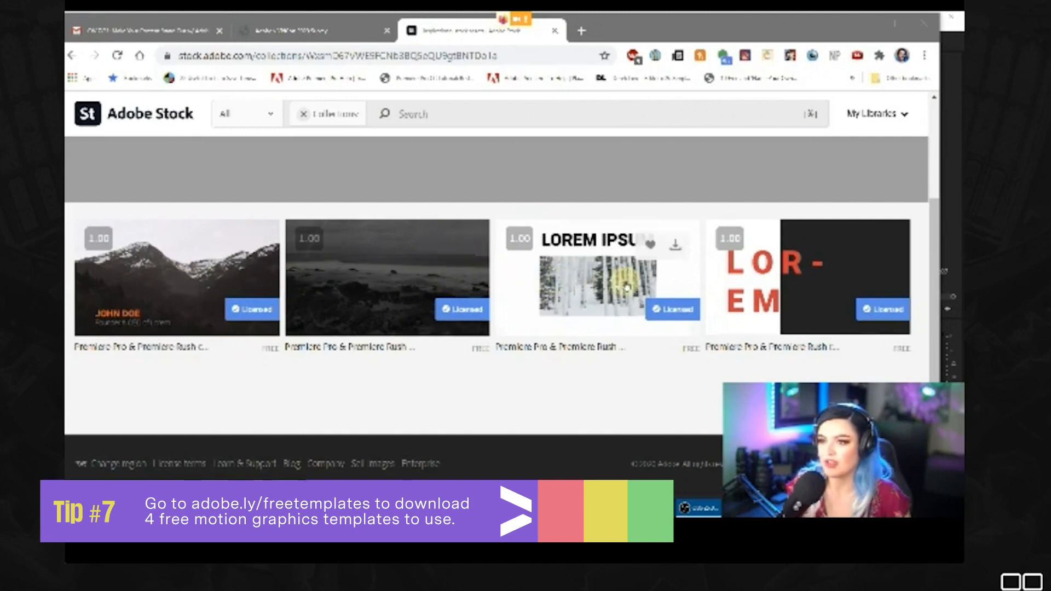